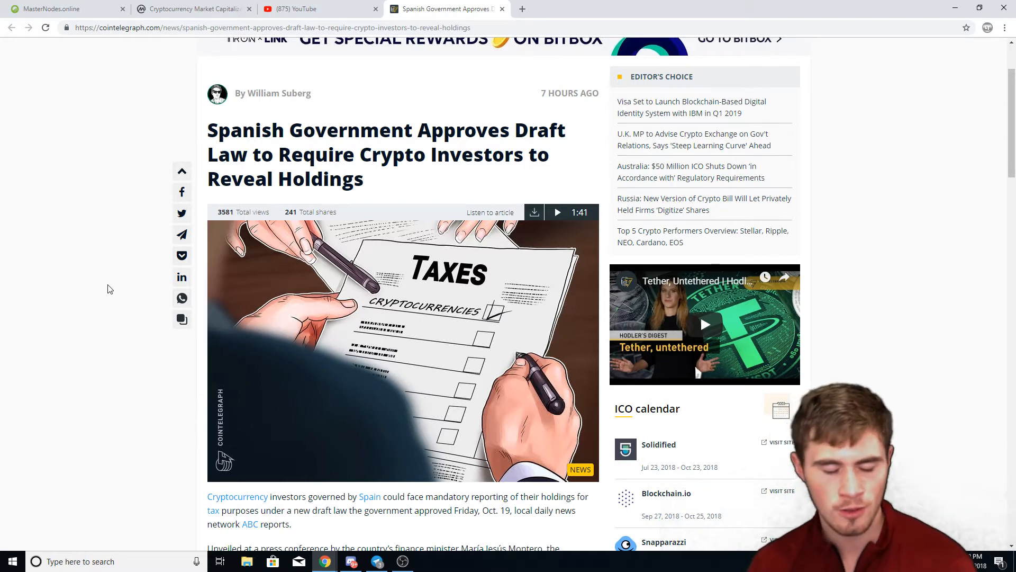
scroll(down, 3)
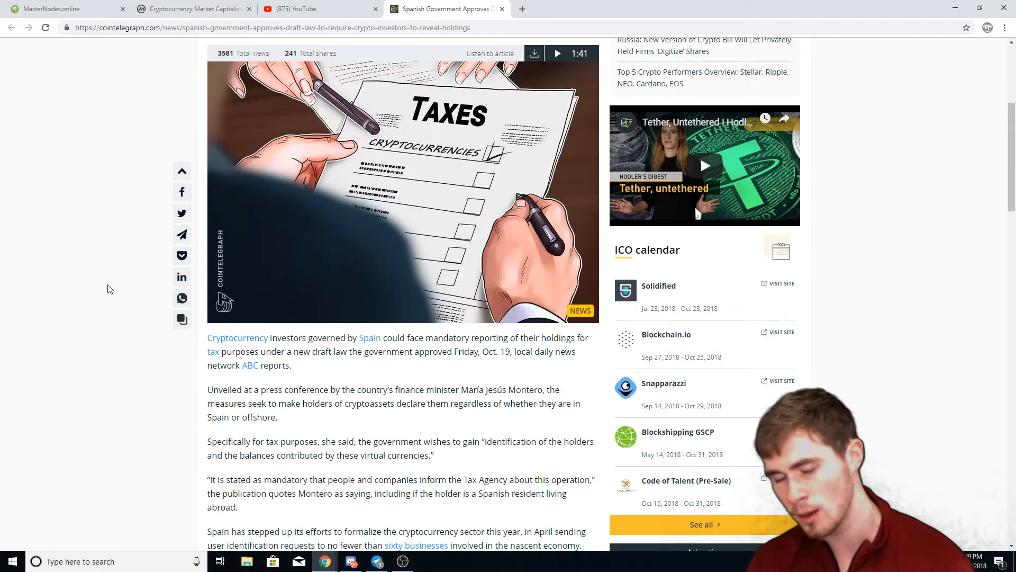
scroll(down, 3)
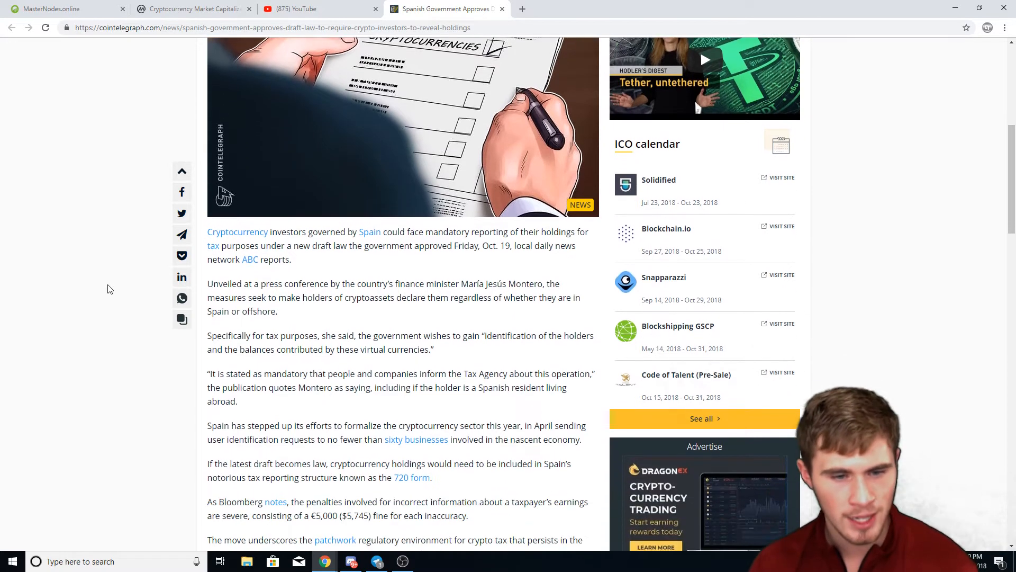
scroll(down, 3)
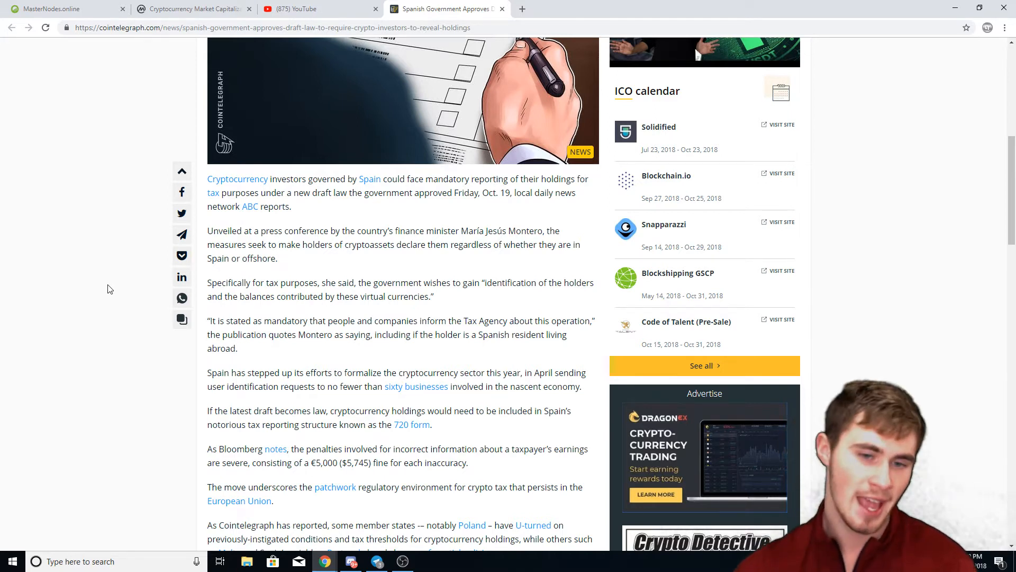
scroll(down, 3)
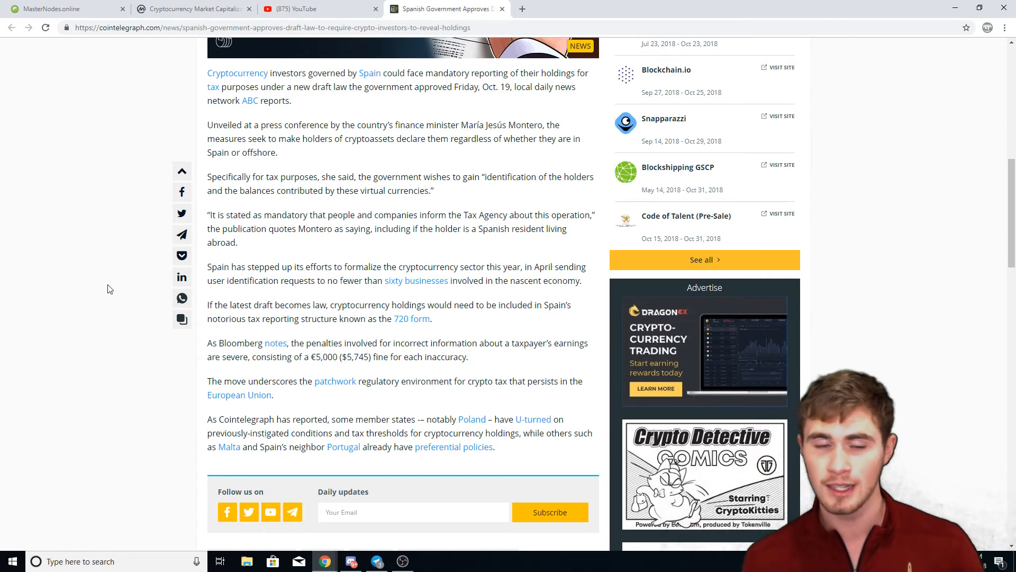
scroll(down, 3)
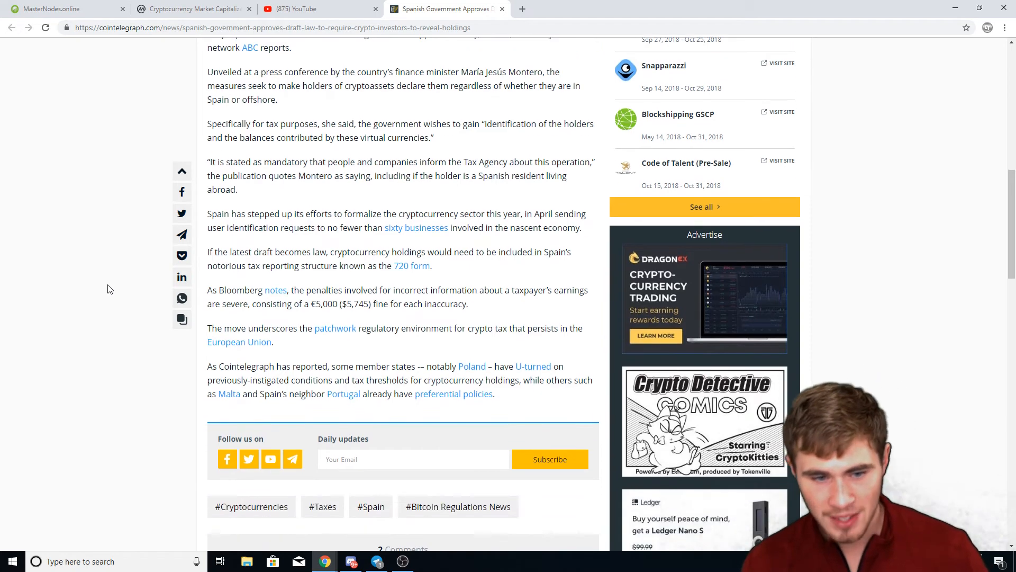
scroll(up, 3)
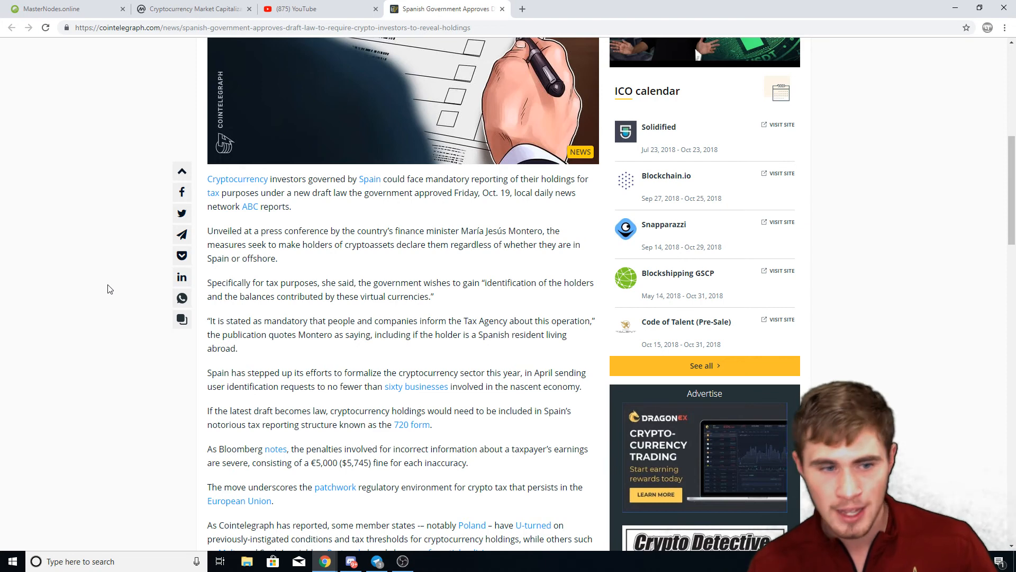
scroll(up, 3)
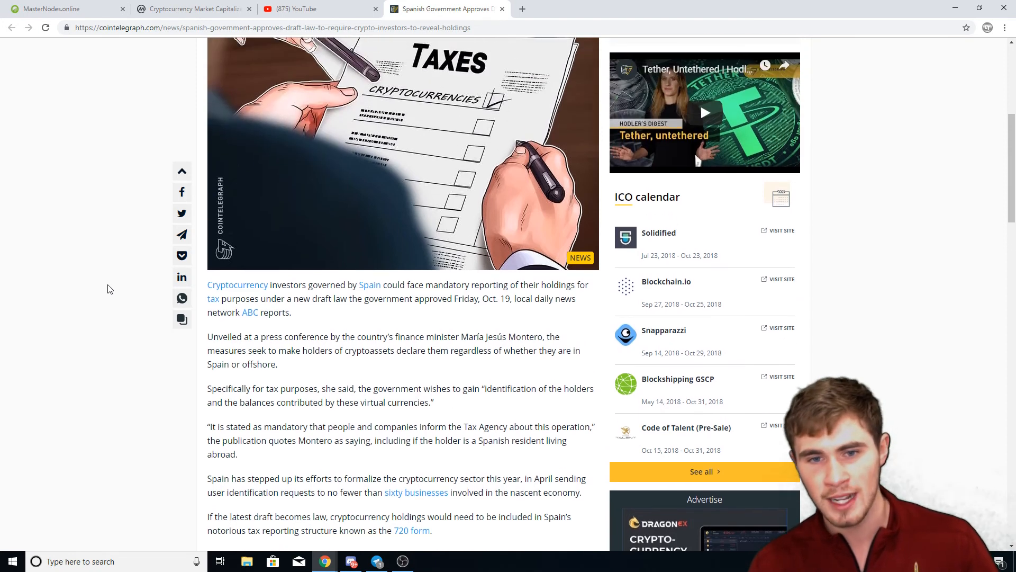